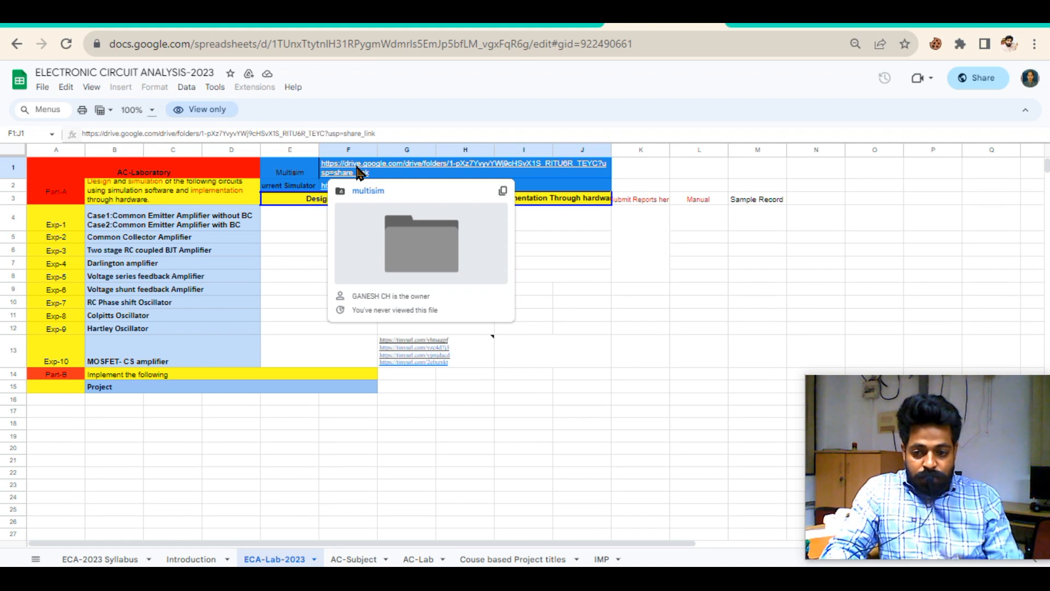
{"action": "mouse_move", "coordinate": [394, 236]}
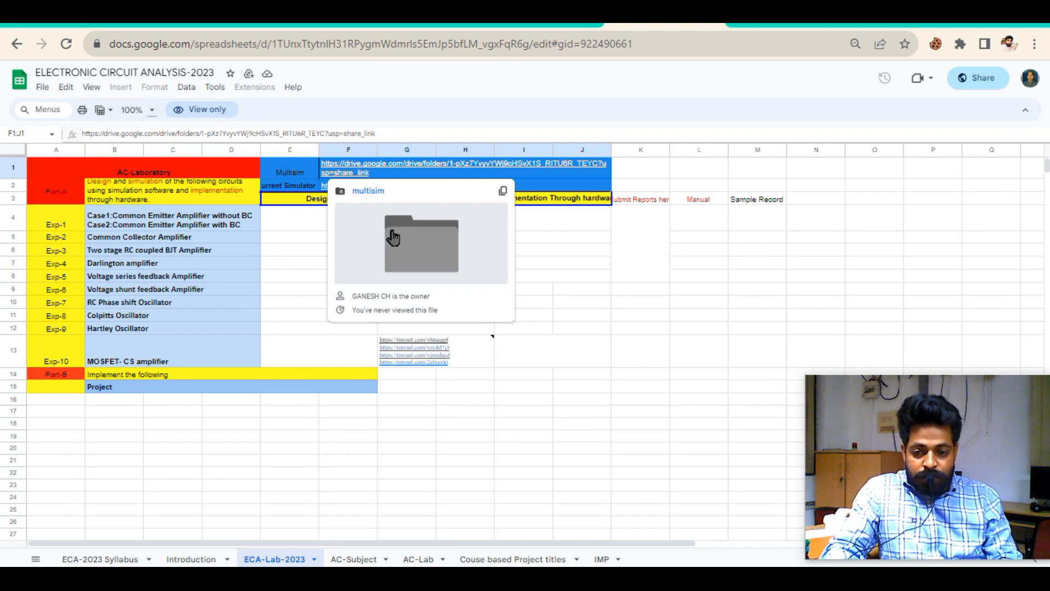
- Open the multisim Drive folder linked in cell F1, then switch to the local setup folder
{"action": "left_click", "coordinate": [421, 243]}
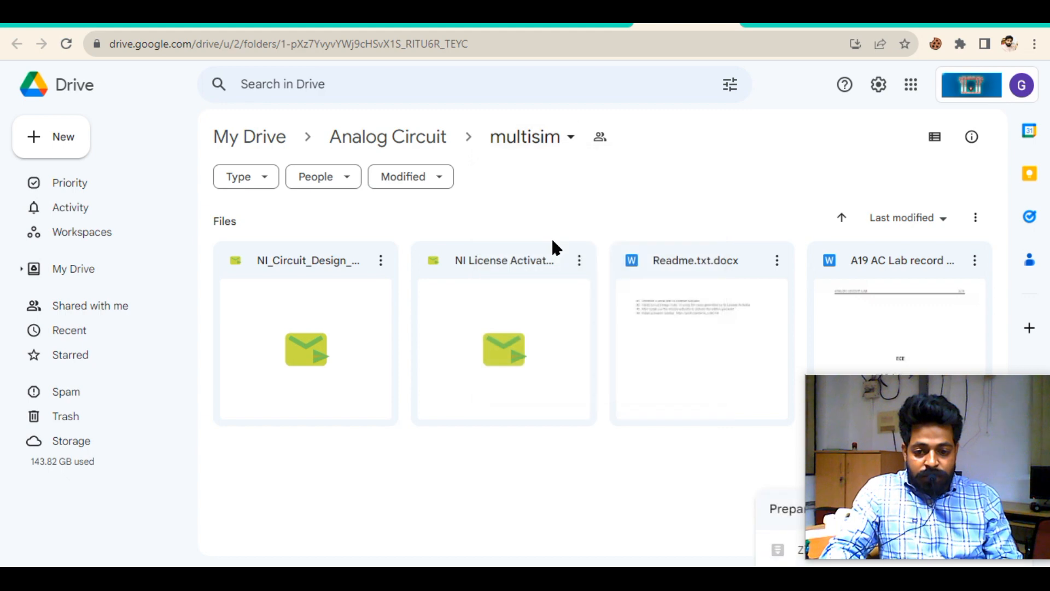
{"action": "key", "text": "alt+tab"}
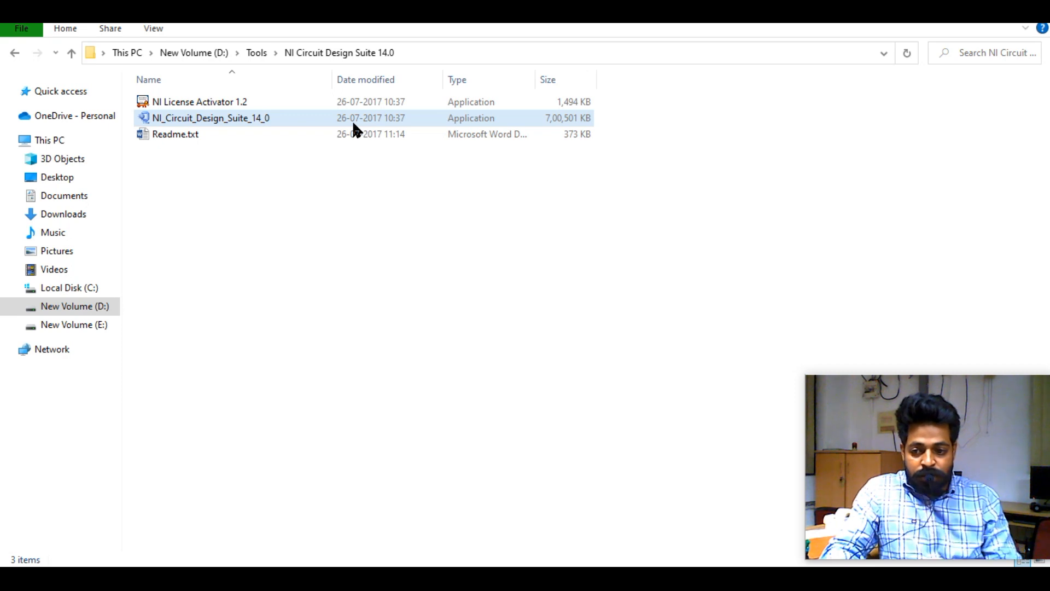
{"action": "mouse_move", "coordinate": [224, 120]}
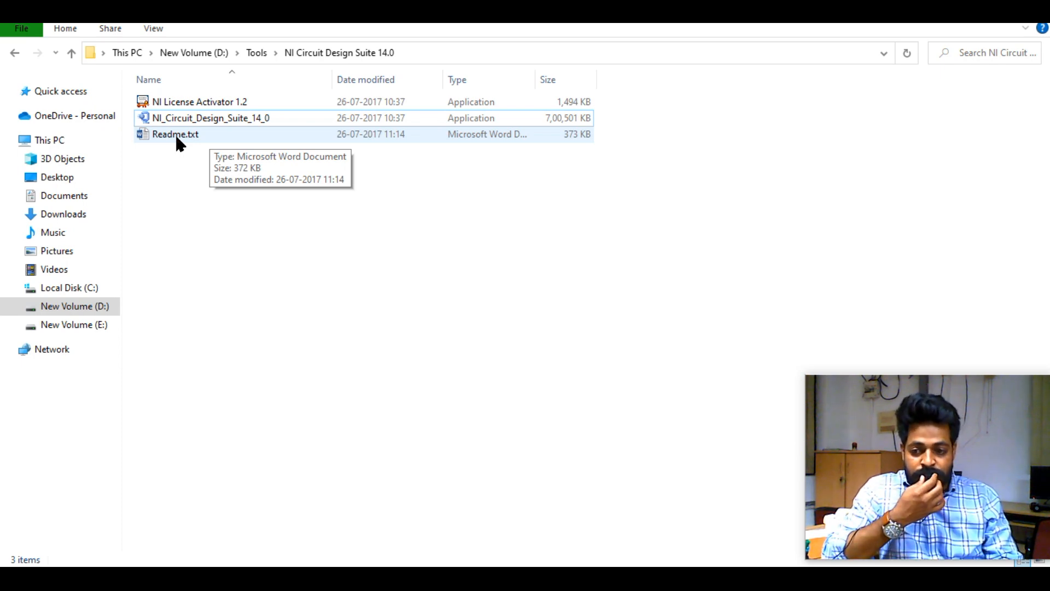
{"action": "mouse_move", "coordinate": [192, 143]}
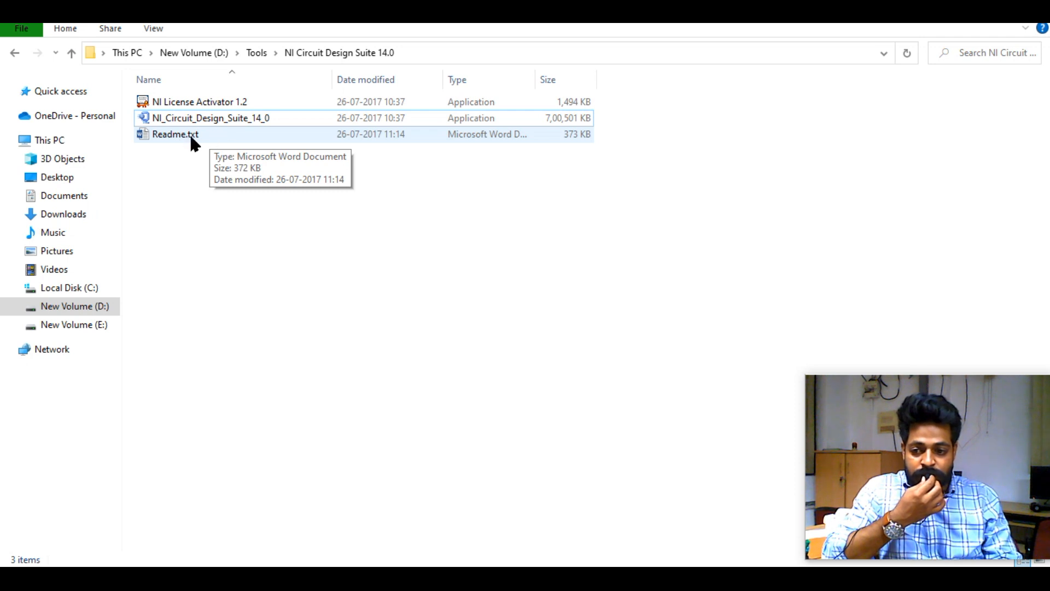
{"action": "left_click", "coordinate": [210, 119]}
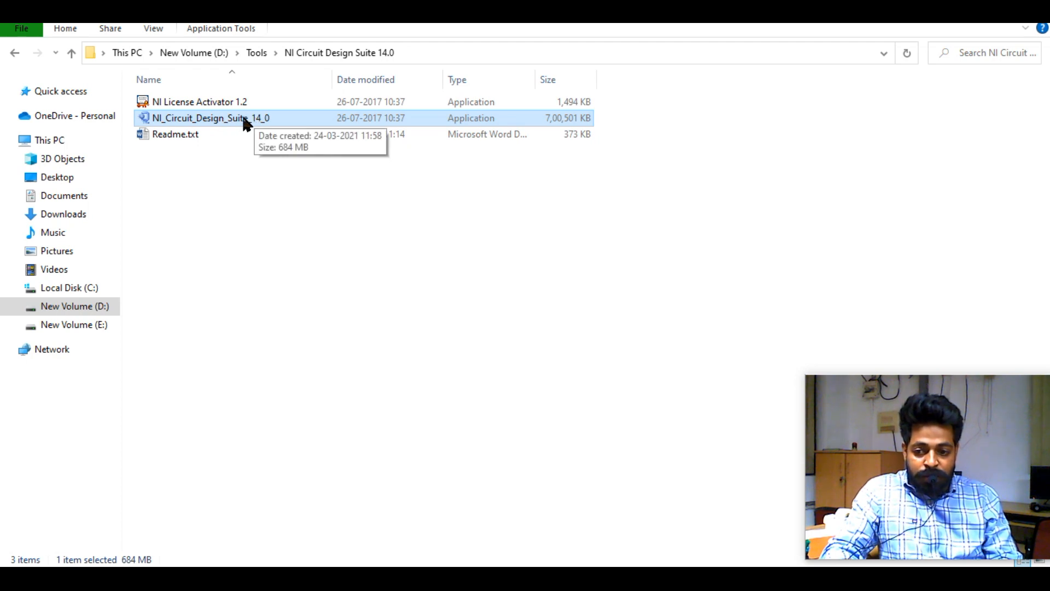
{"action": "mouse_move", "coordinate": [580, 368]}
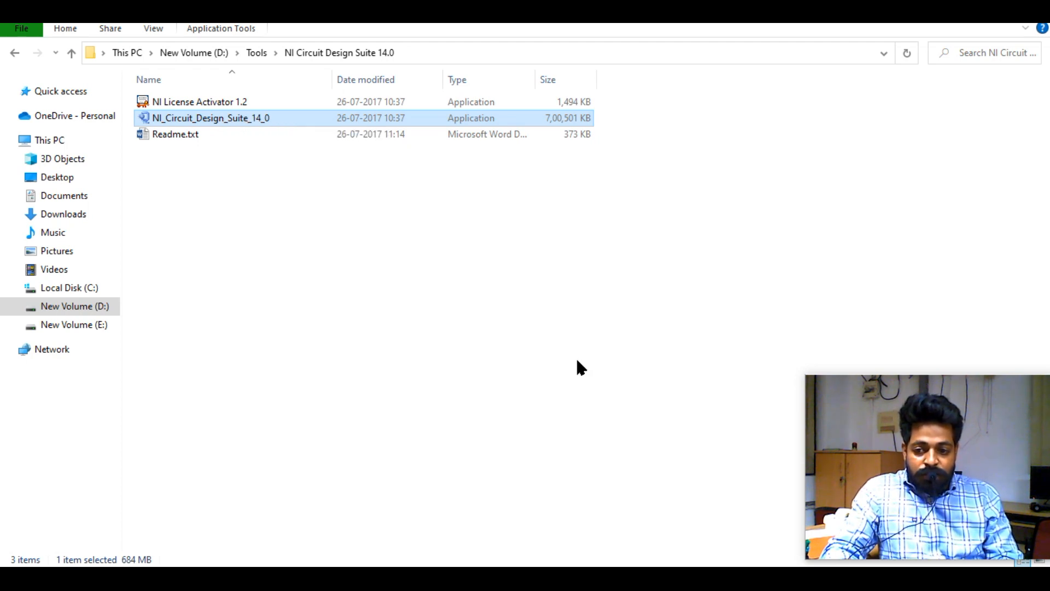
- Unzip all 519 files from NI_Circuit_Design_Suite_14_0.exe and close the self-extractor
{"action": "double_click", "coordinate": [210, 118]}
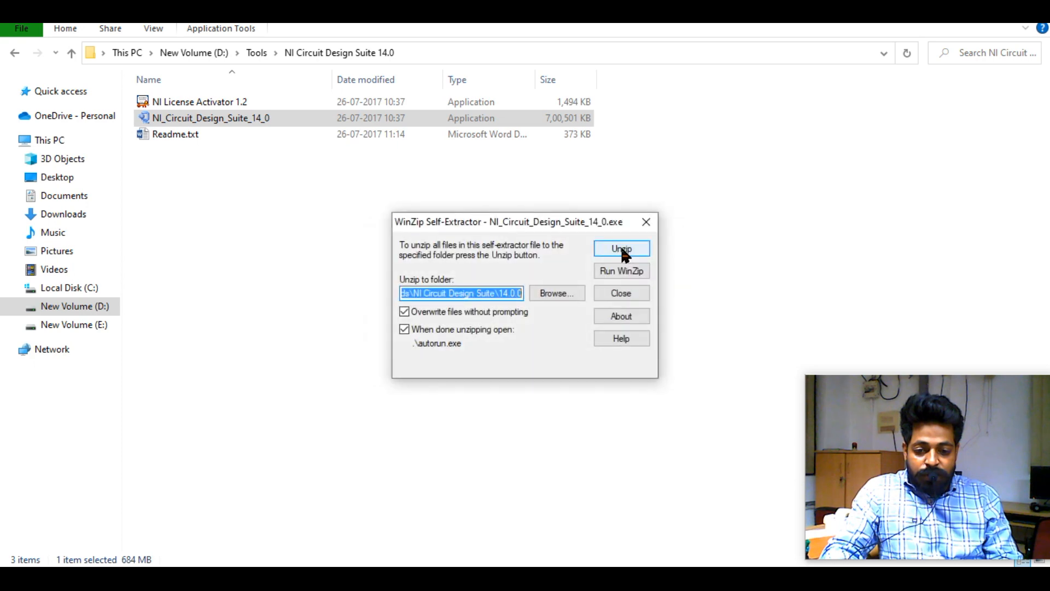
{"action": "mouse_move", "coordinate": [499, 310]}
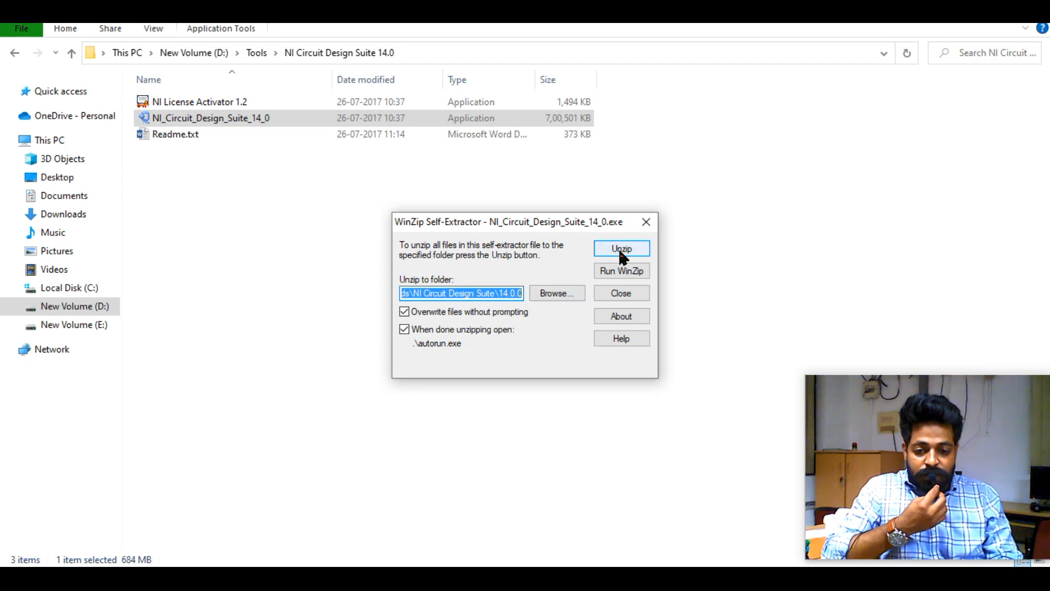
{"action": "left_click", "coordinate": [621, 248]}
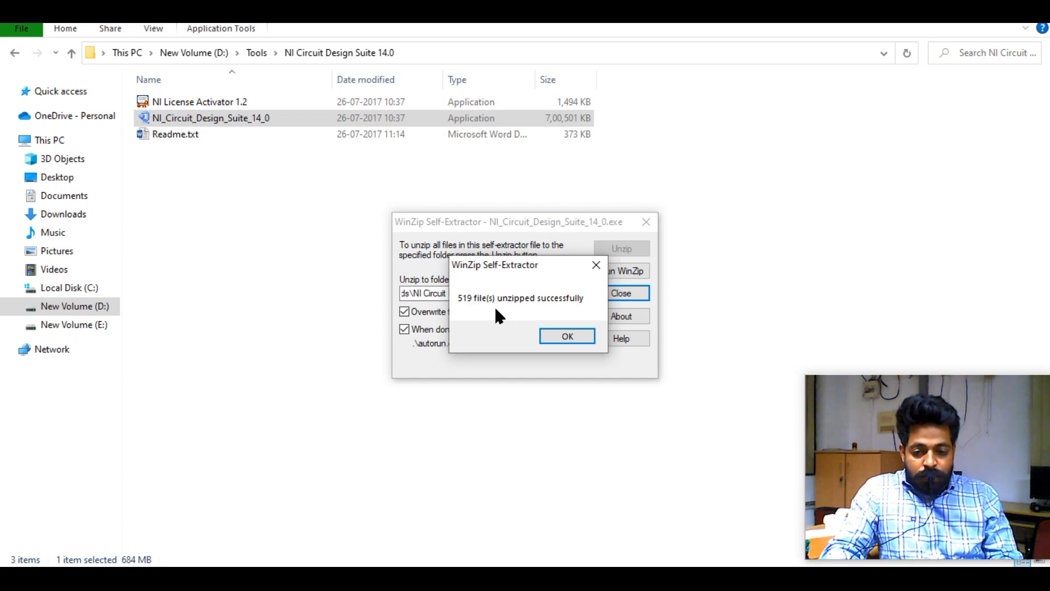
{"action": "left_click", "coordinate": [567, 336]}
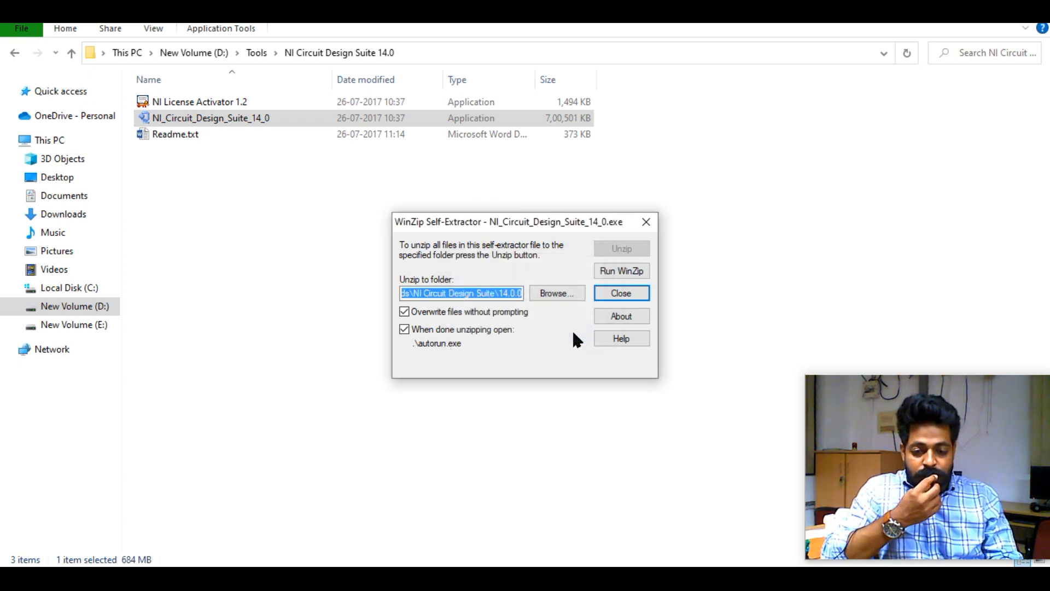
{"action": "left_click", "coordinate": [620, 293]}
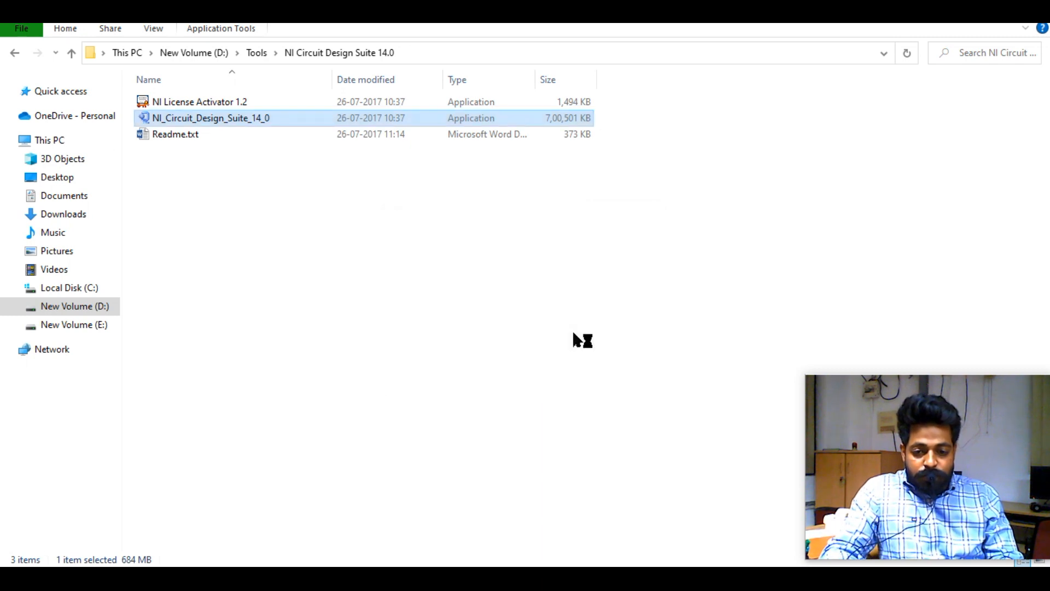
{"action": "mouse_move", "coordinate": [536, 308]}
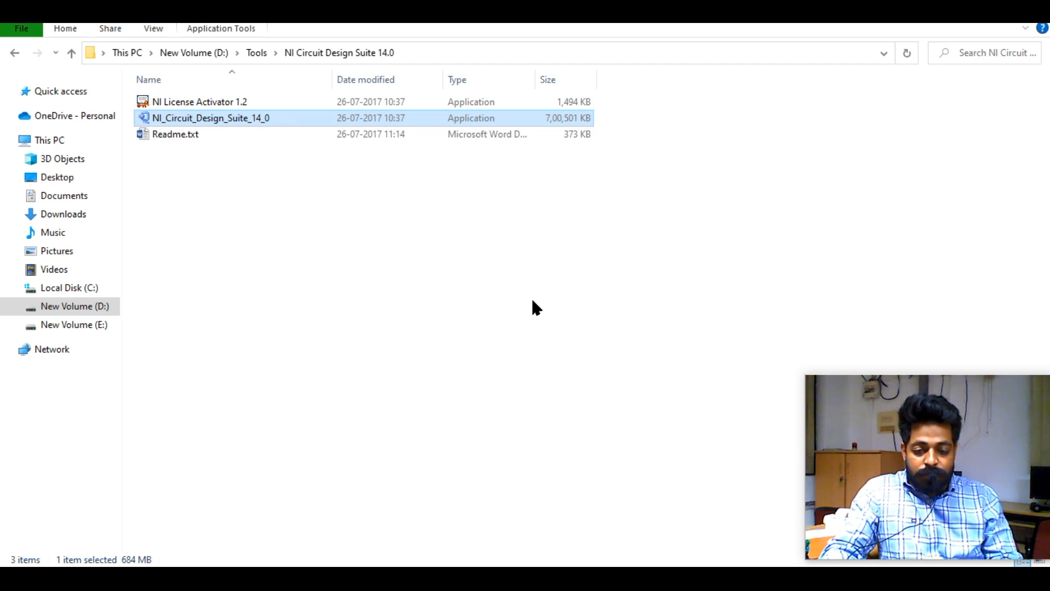
{"action": "mouse_move", "coordinate": [499, 327]}
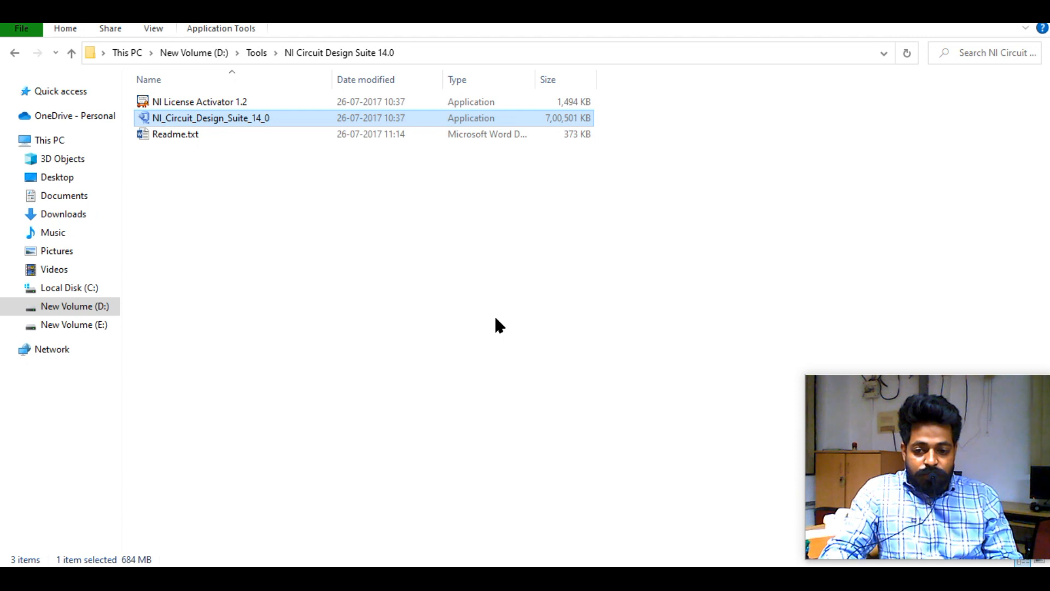
{"action": "mouse_move", "coordinate": [578, 553]}
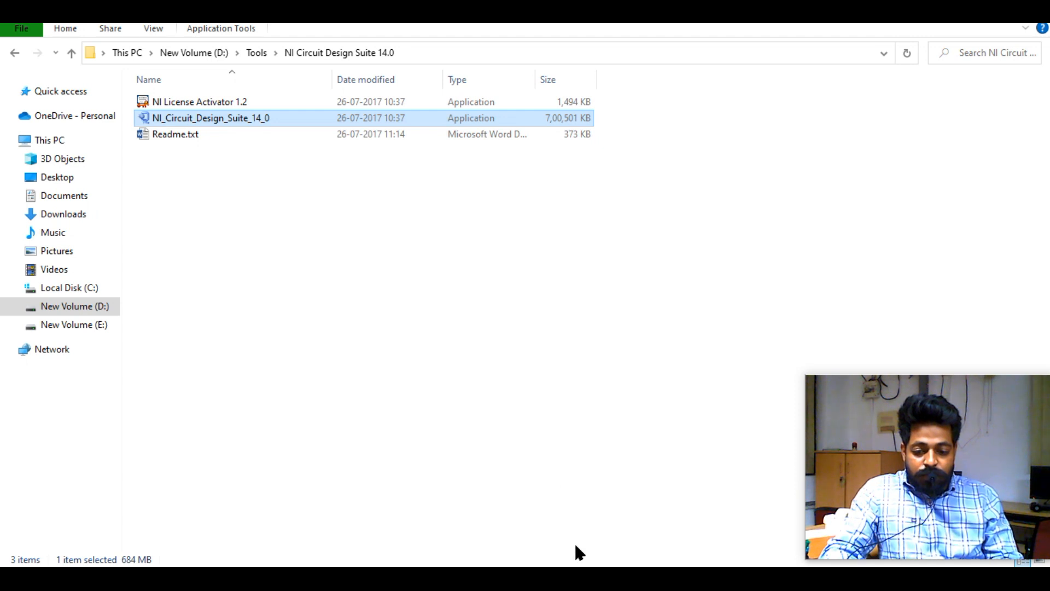
- Run autorun.exe from the extracted files to bring up the Circuit Design Suite launcher
{"action": "double_click", "coordinate": [210, 118]}
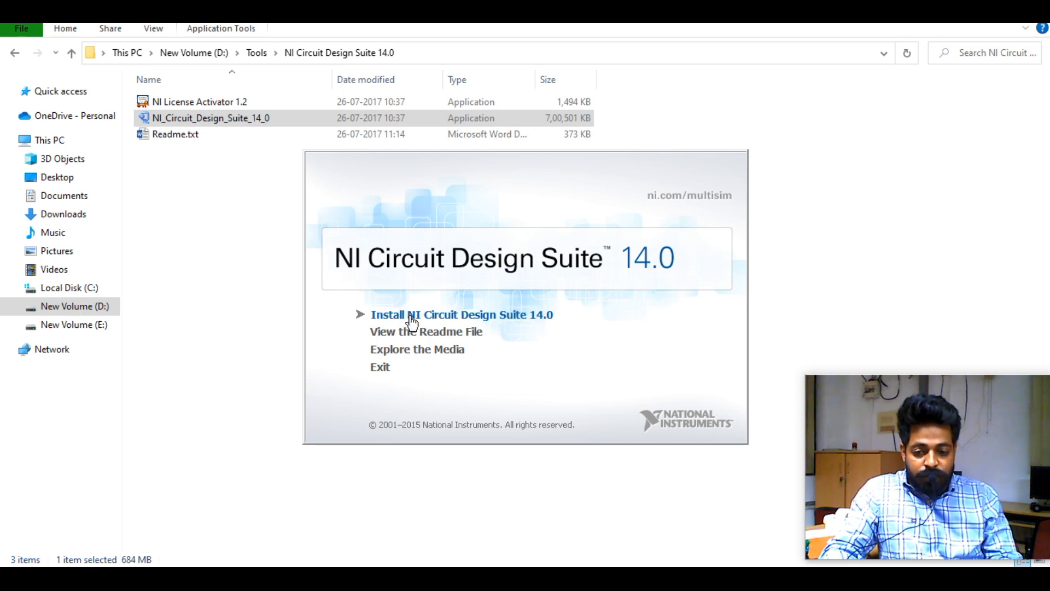
- Choose 'Install NI Circuit Design Suite 14.0' from the autorun launcher
{"action": "left_click", "coordinate": [461, 314]}
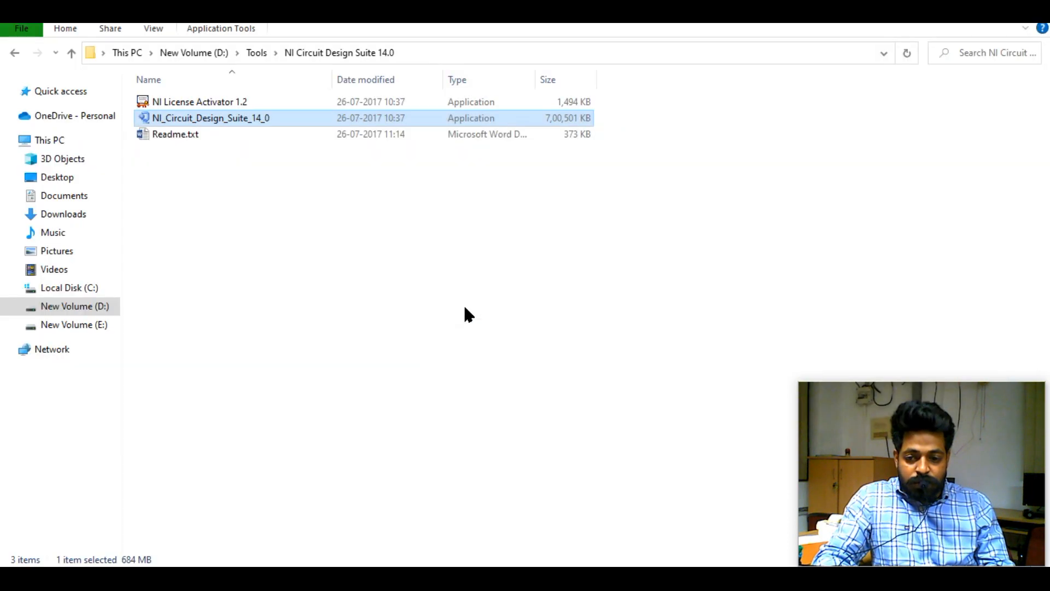
{"action": "mouse_move", "coordinate": [228, 102]}
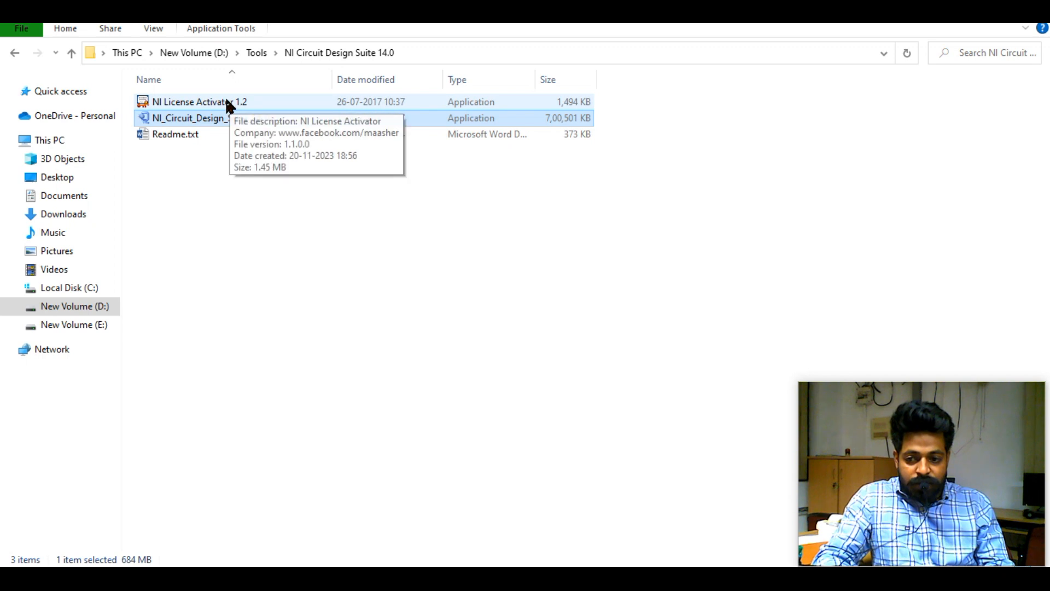
- Launch NI License Activator and use Options > Generate Serial Number for the installer
{"action": "double_click", "coordinate": [199, 102]}
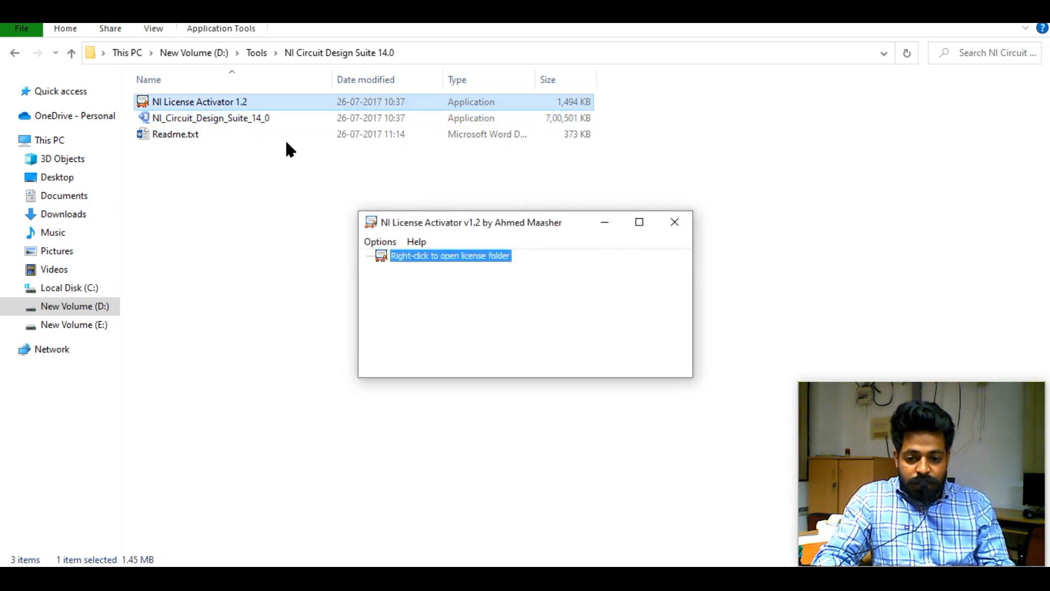
{"action": "left_click", "coordinate": [380, 242]}
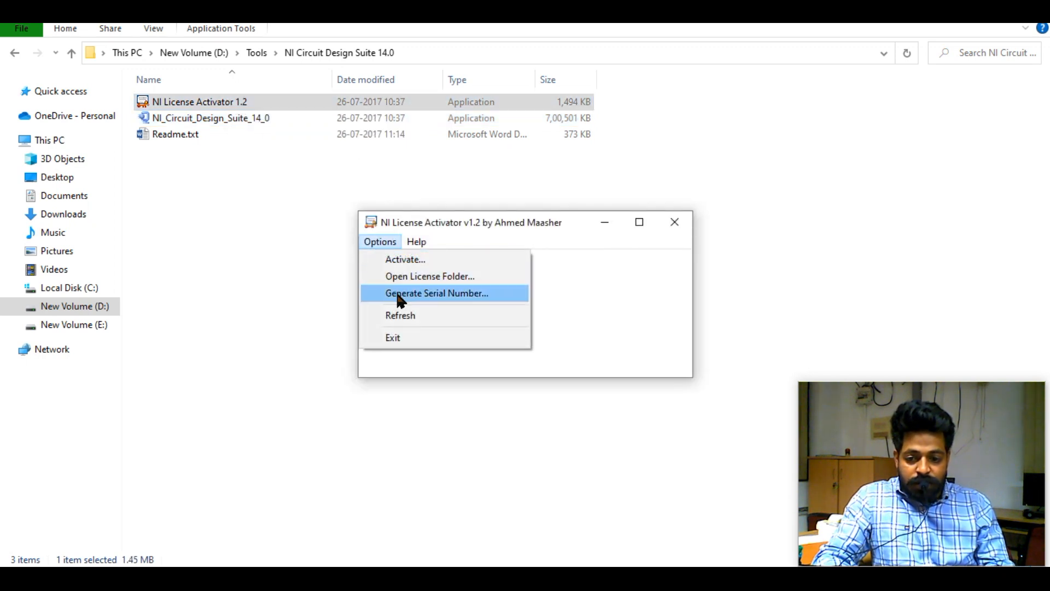
{"action": "left_click", "coordinate": [435, 293]}
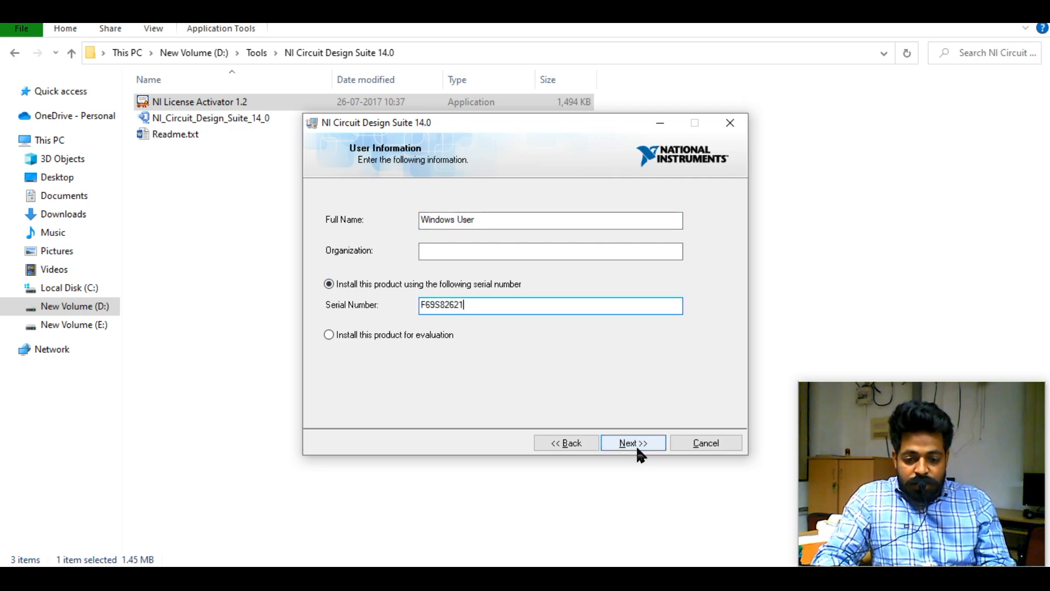
- Submit the serial number, keep default directory and features, accept both licenses, start installing
{"action": "left_click", "coordinate": [632, 443]}
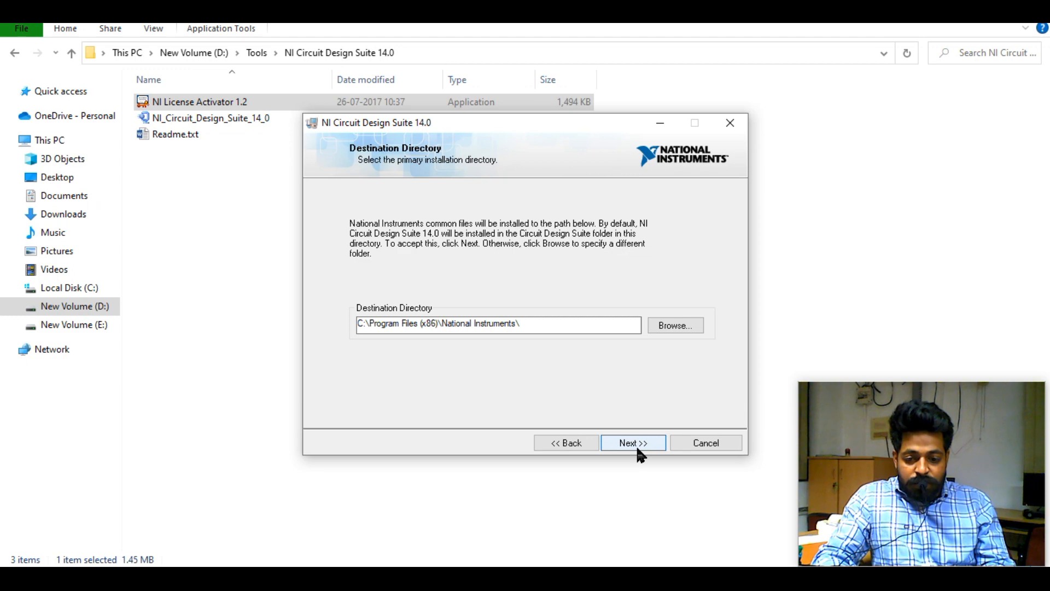
{"action": "left_click", "coordinate": [632, 443]}
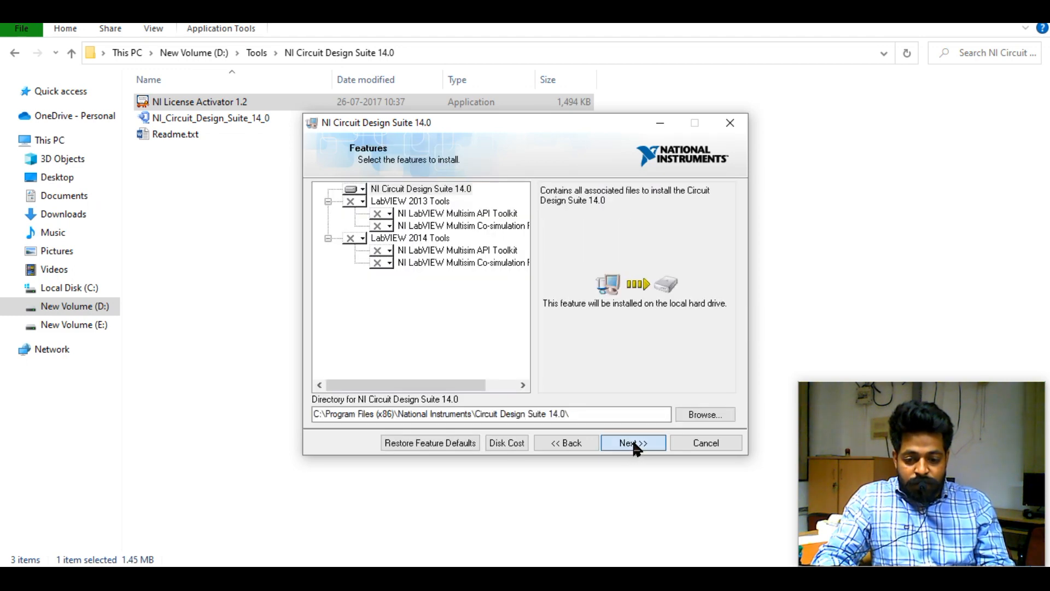
{"action": "left_click", "coordinate": [632, 443]}
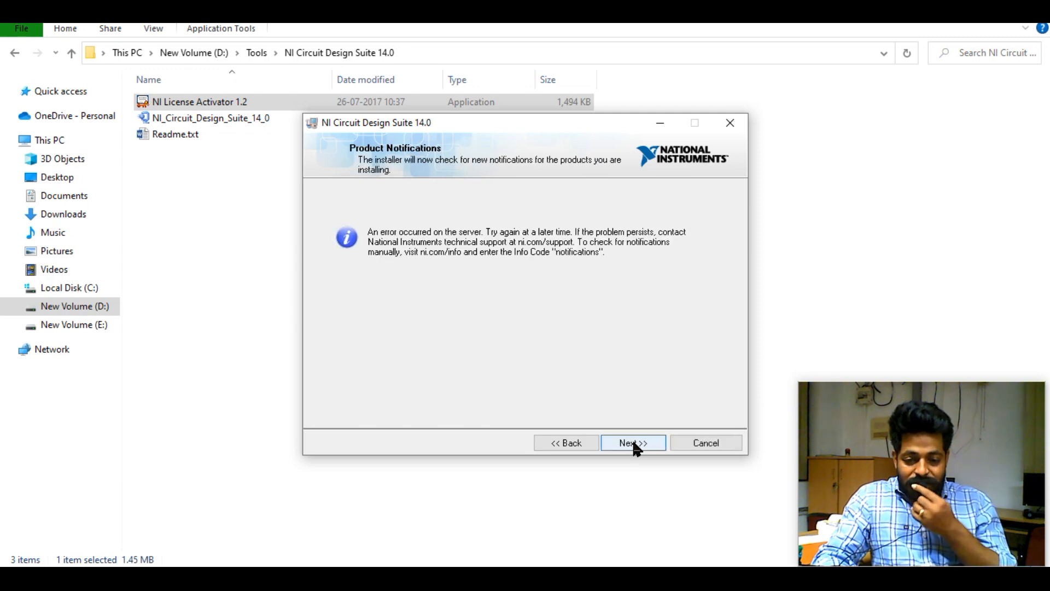
{"action": "left_click", "coordinate": [633, 442]}
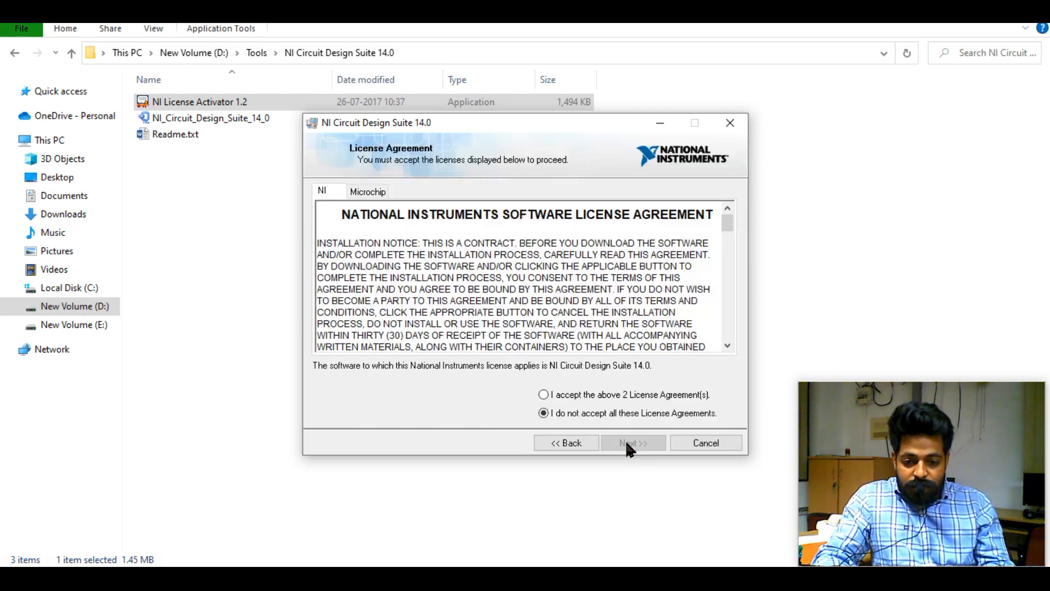
{"action": "left_click", "coordinate": [543, 395]}
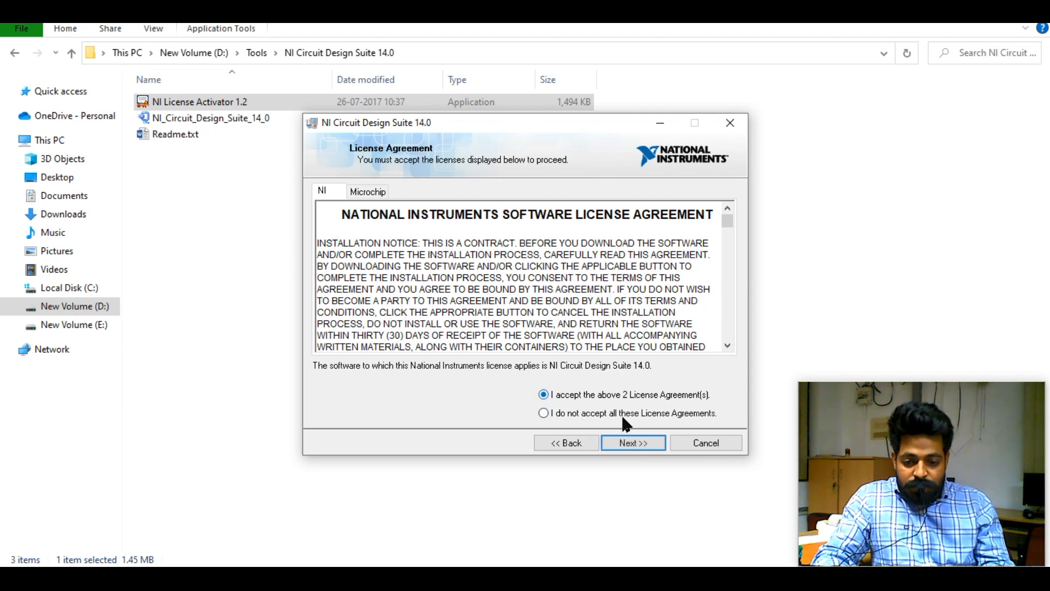
{"action": "left_click", "coordinate": [633, 442]}
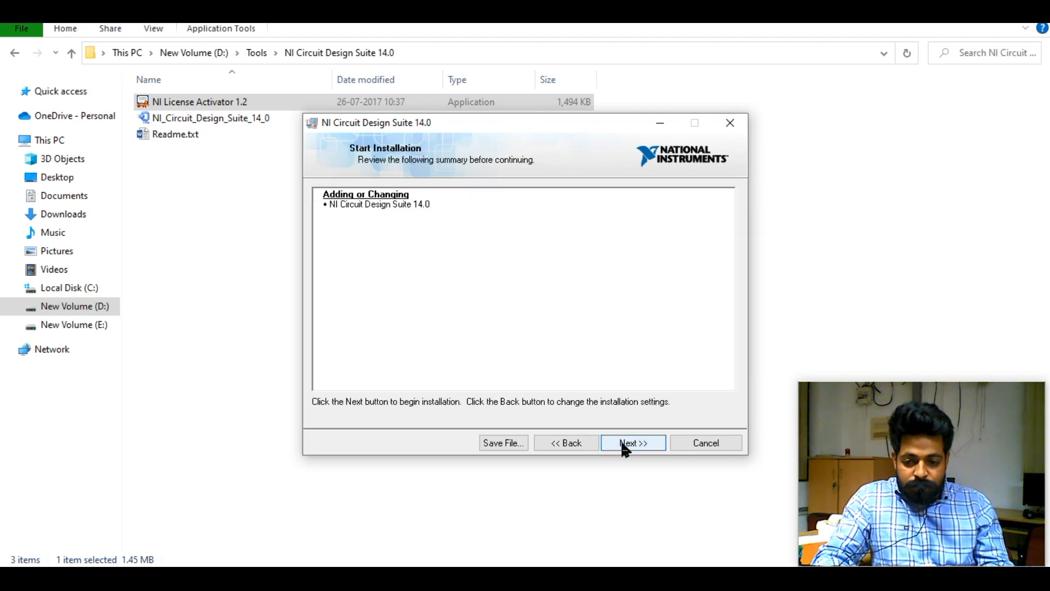
{"action": "left_click", "coordinate": [633, 442]}
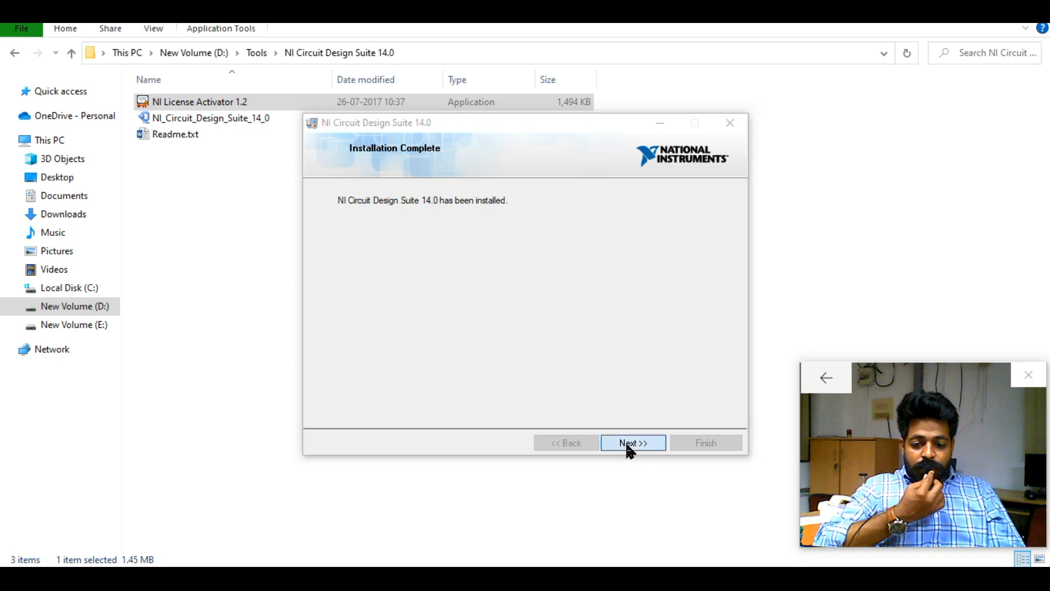
- Leave the completion page, allow NI Update Service checks, and choose Restart Later
{"action": "left_click", "coordinate": [632, 443]}
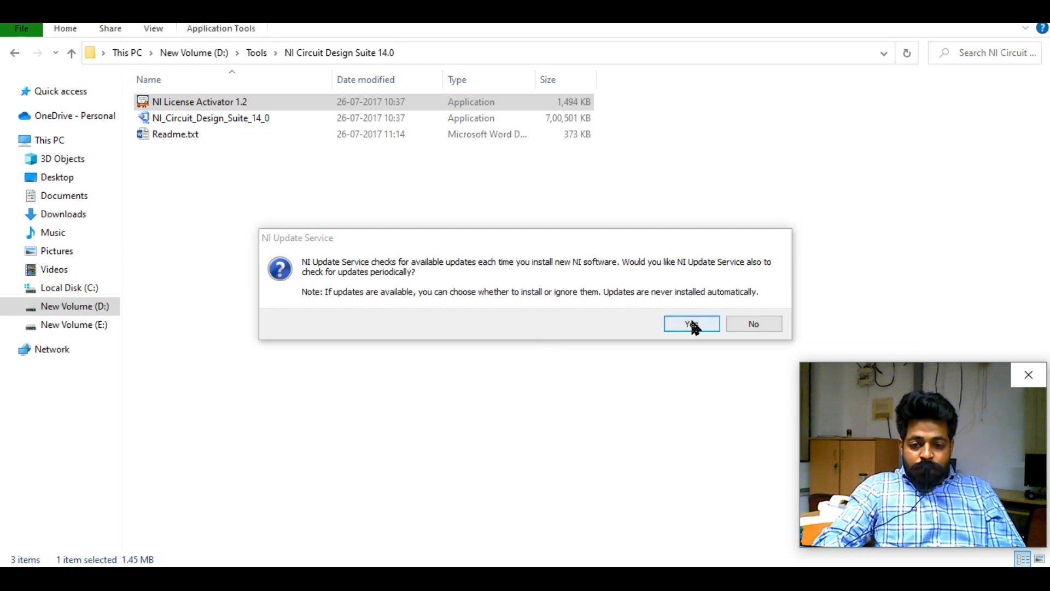
{"action": "left_click", "coordinate": [691, 324]}
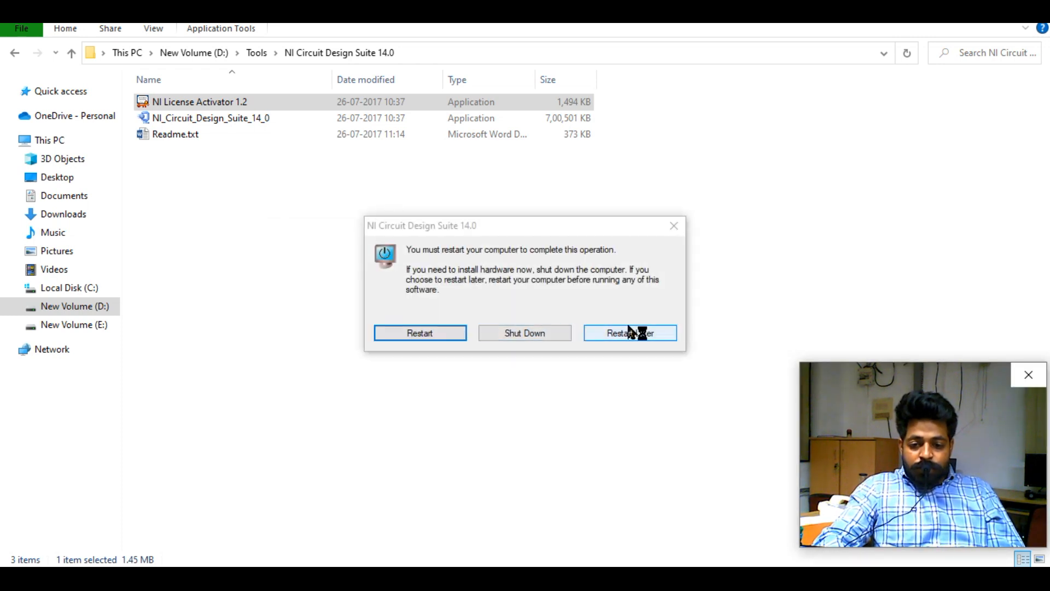
{"action": "left_click", "coordinate": [628, 333]}
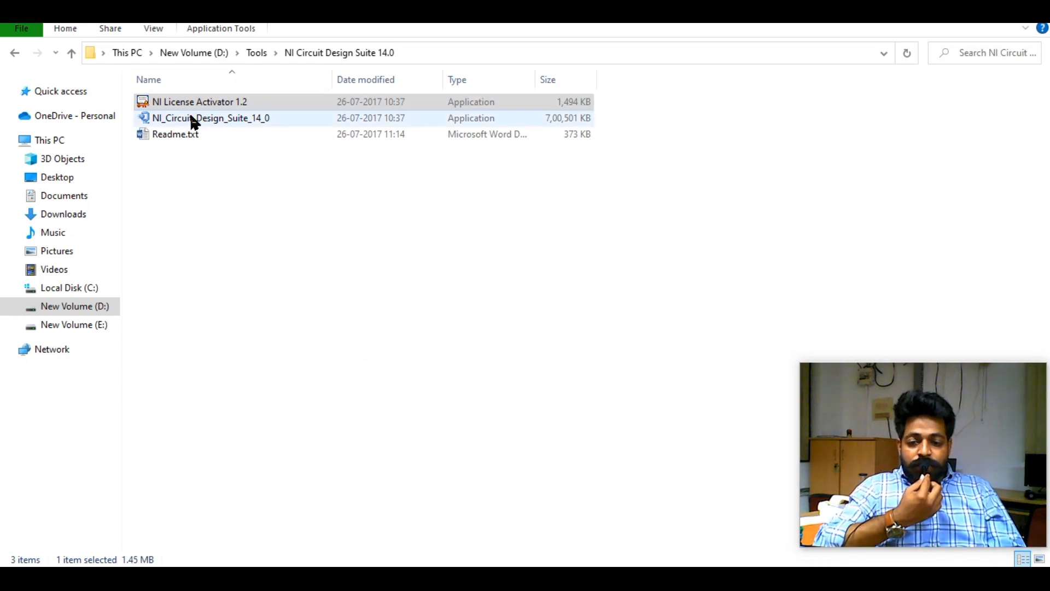
- Activate the Multisim and Ultiboard 14.0 editions in License Activator 1.2, then close it
{"action": "left_click", "coordinate": [200, 101]}
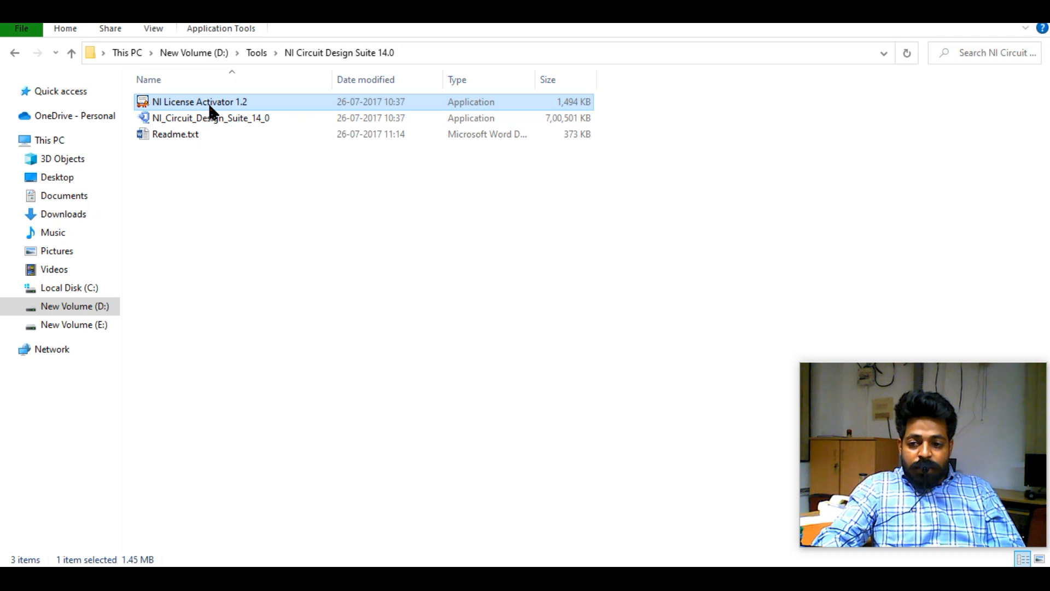
{"action": "double_click", "coordinate": [199, 102]}
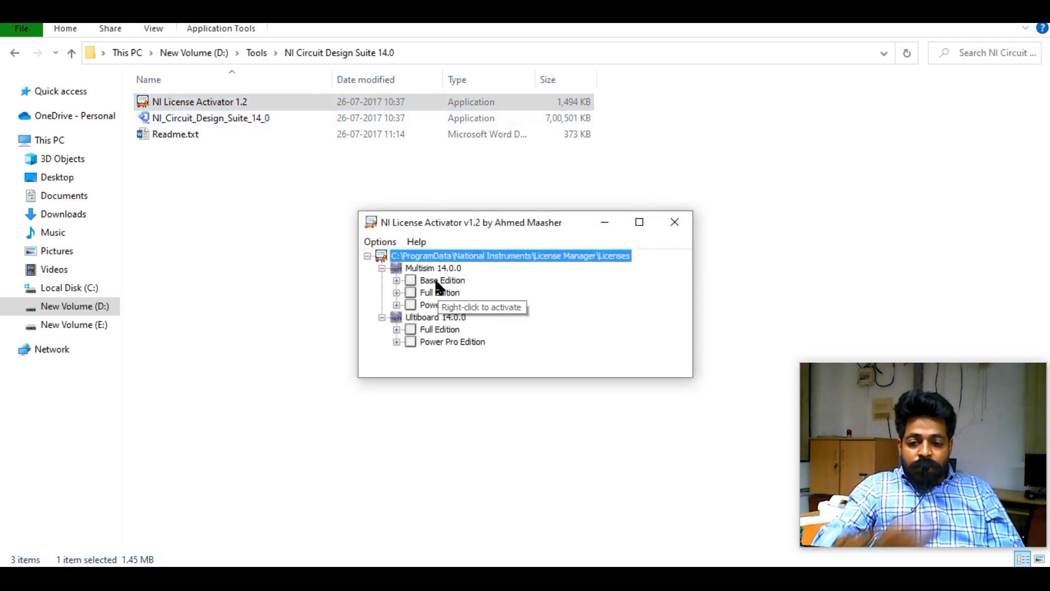
{"action": "right_click", "coordinate": [441, 281]}
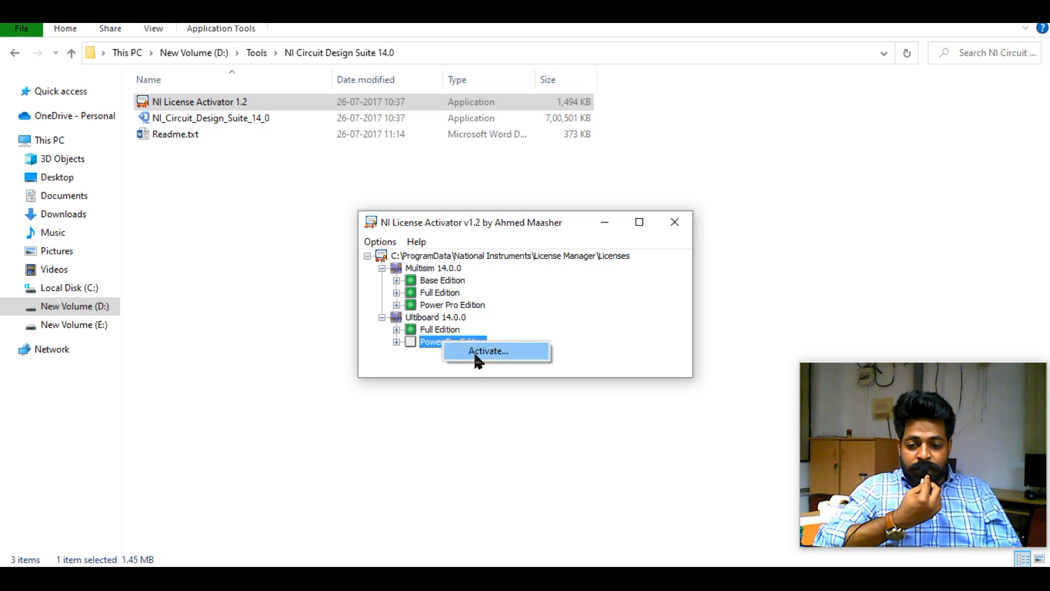
{"action": "left_click", "coordinate": [487, 352]}
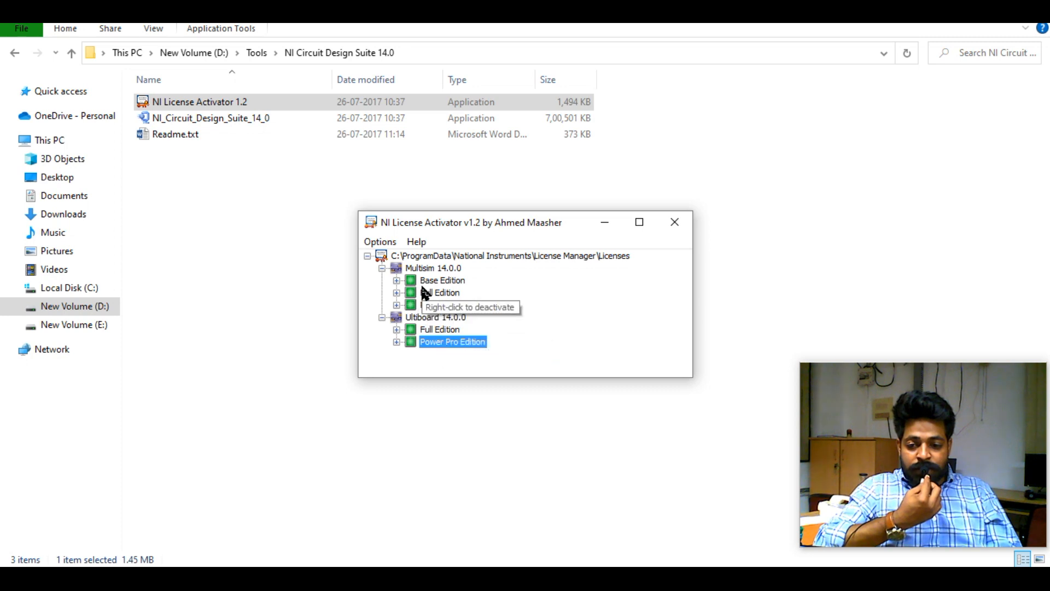
{"action": "left_click", "coordinate": [675, 221]}
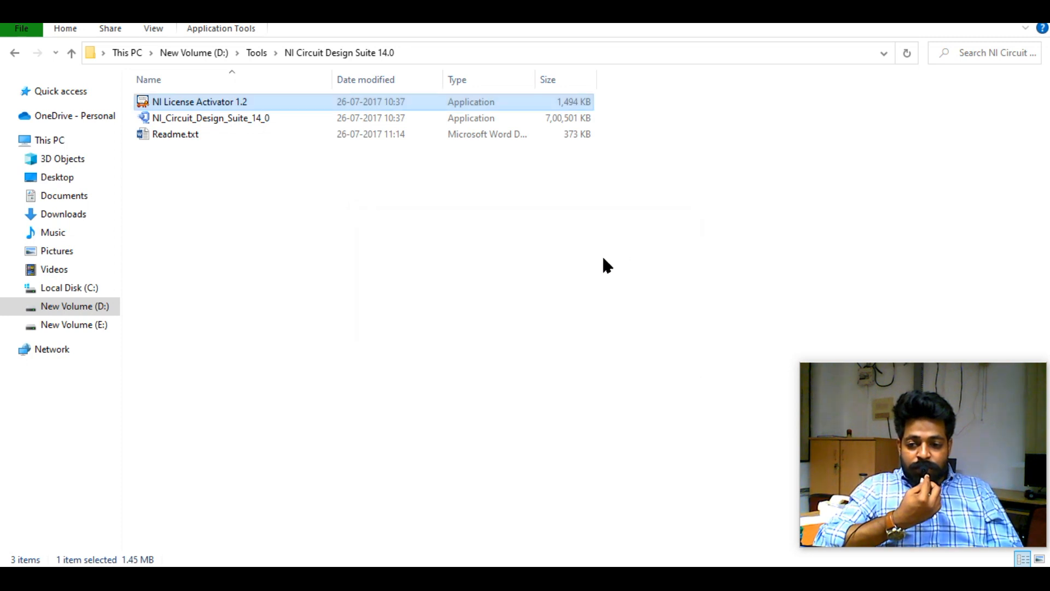
{"action": "mouse_move", "coordinate": [420, 439]}
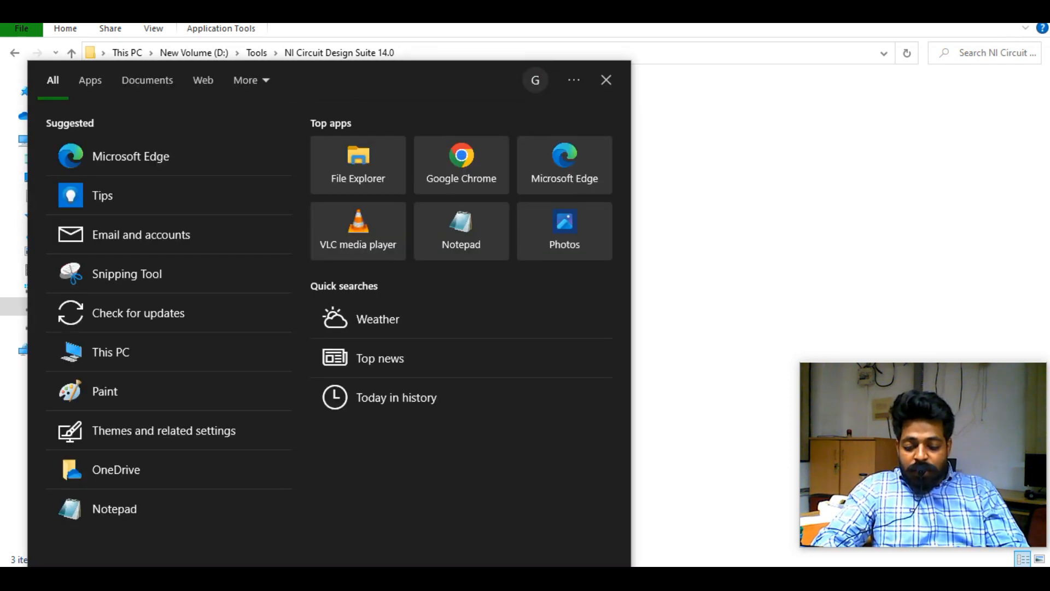
- Search Windows for 'mult' to show NI Multisim 14.0 as the best match
{"action": "type", "text": "mult"}
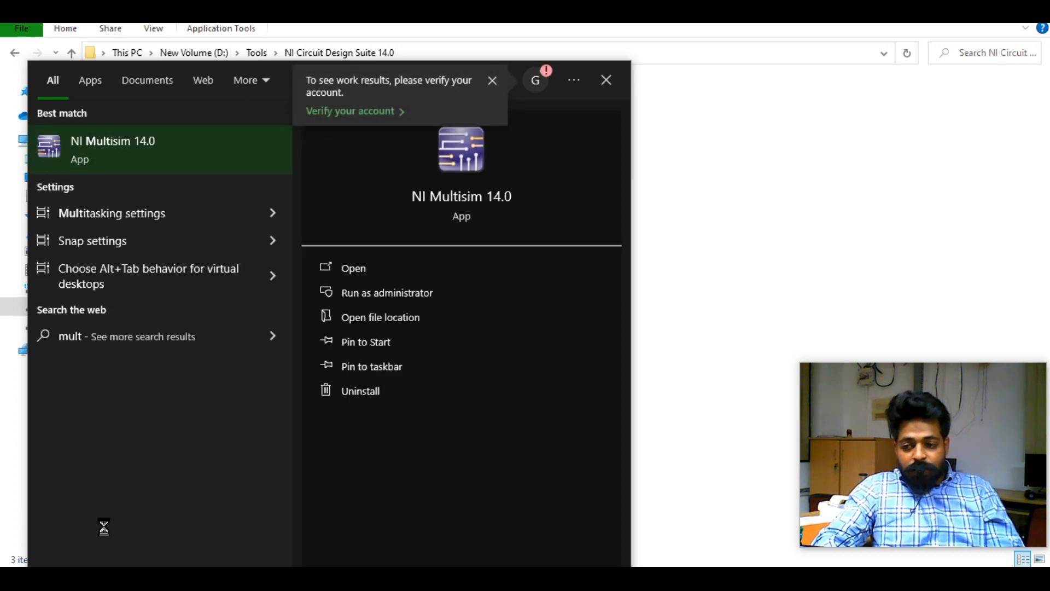